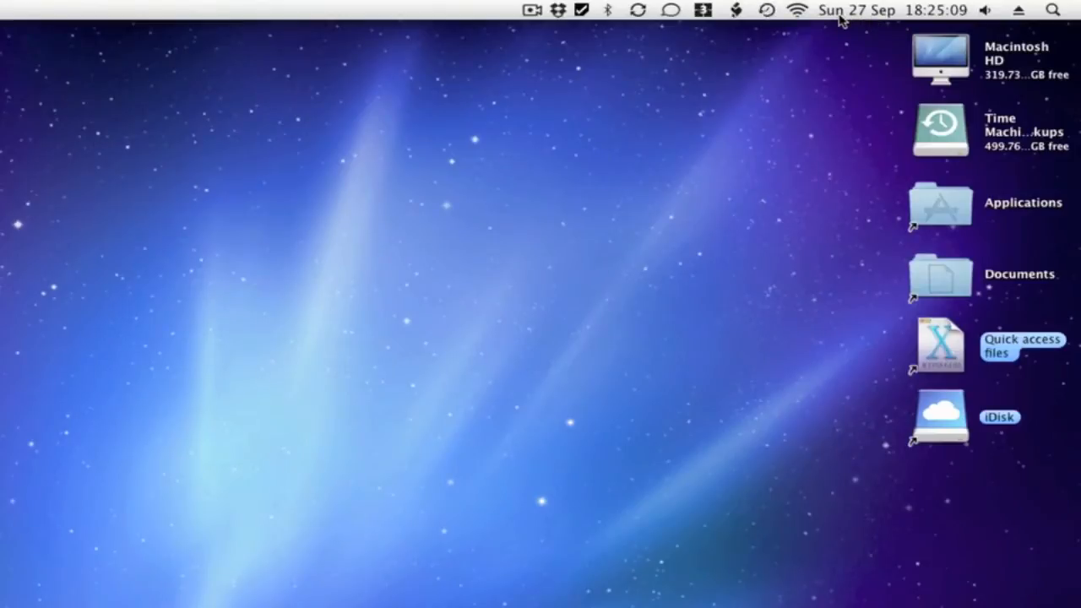
mouse_move(848, 20)
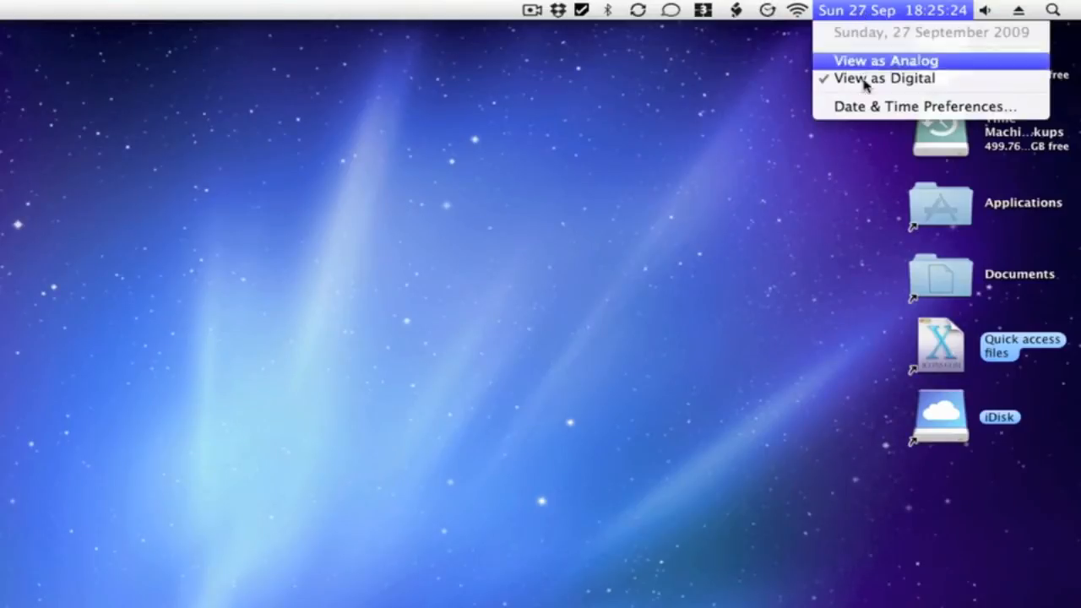
- Bring up the Date & Time preferences from the menu bar clock
click(922, 104)
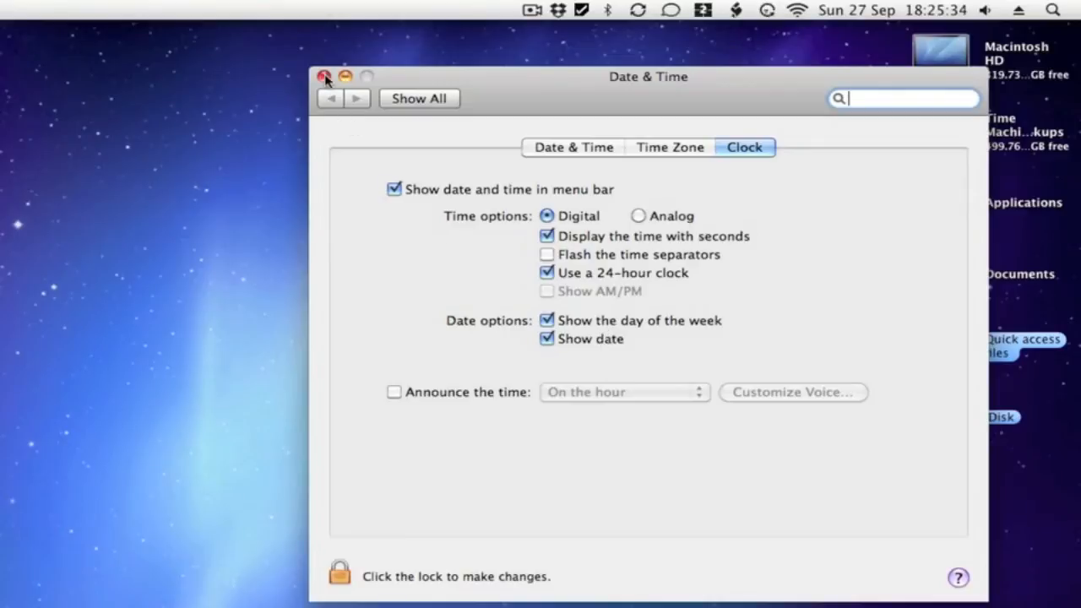
- Leave 'Show the day of the week' and 'Show date' checked and close the preferences window
click(324, 77)
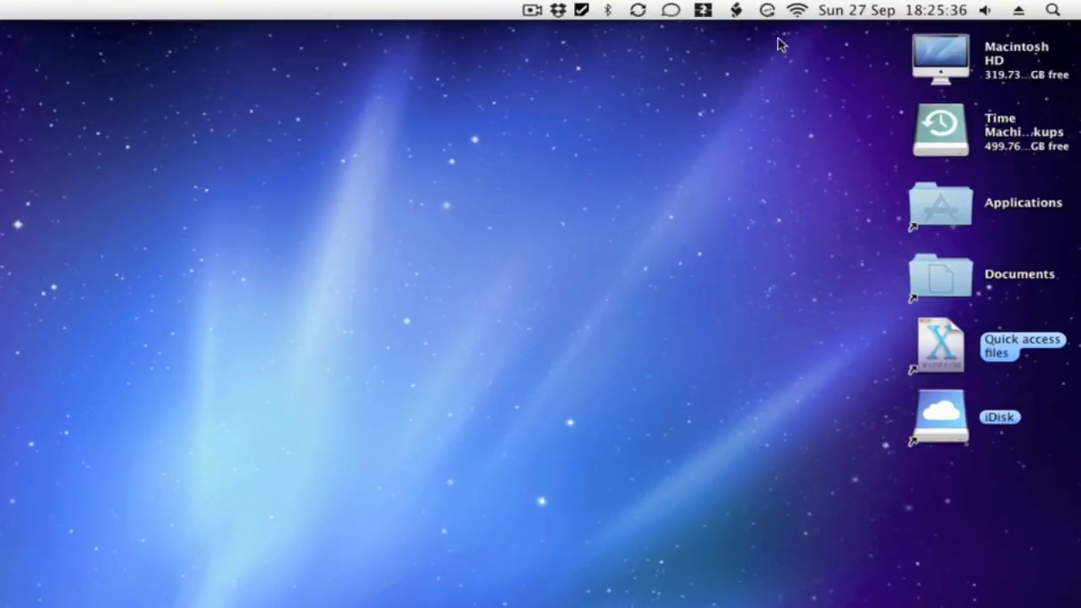
mouse_move(855, 26)
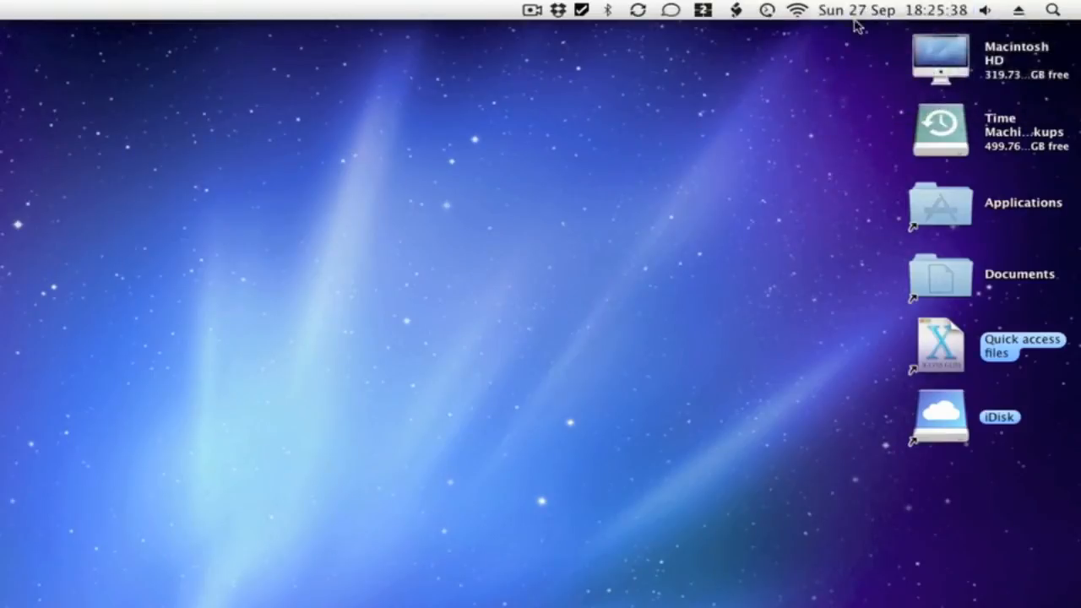
click(878, 10)
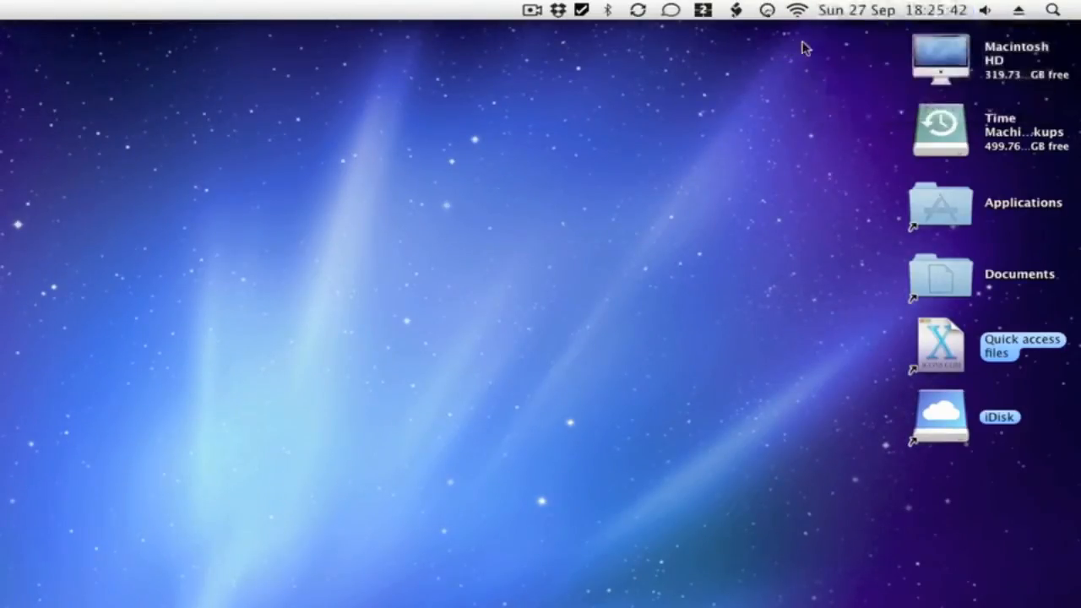
mouse_move(824, 44)
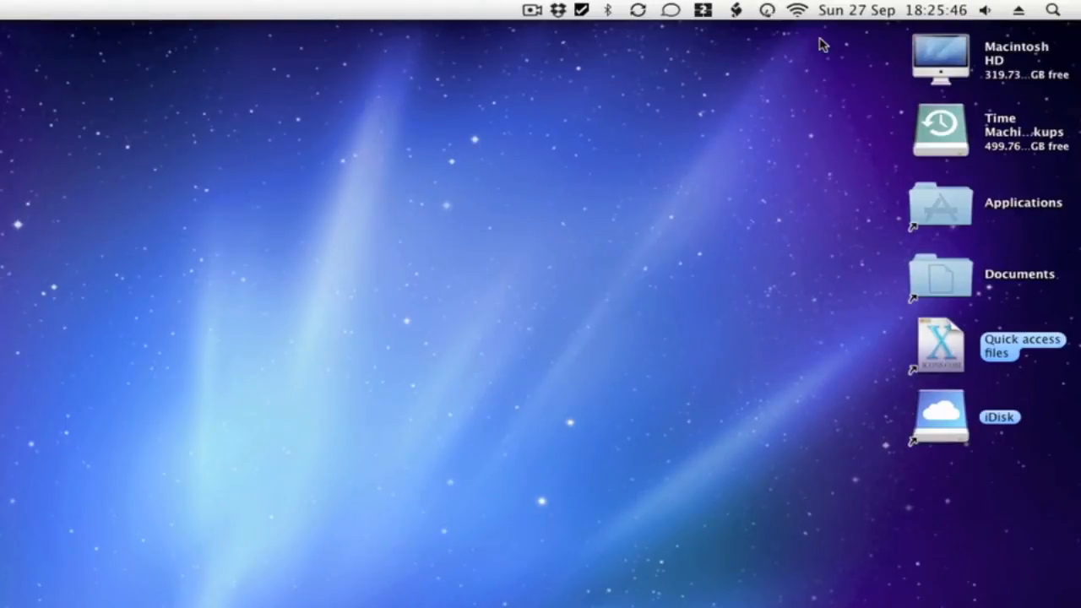
mouse_move(541, 26)
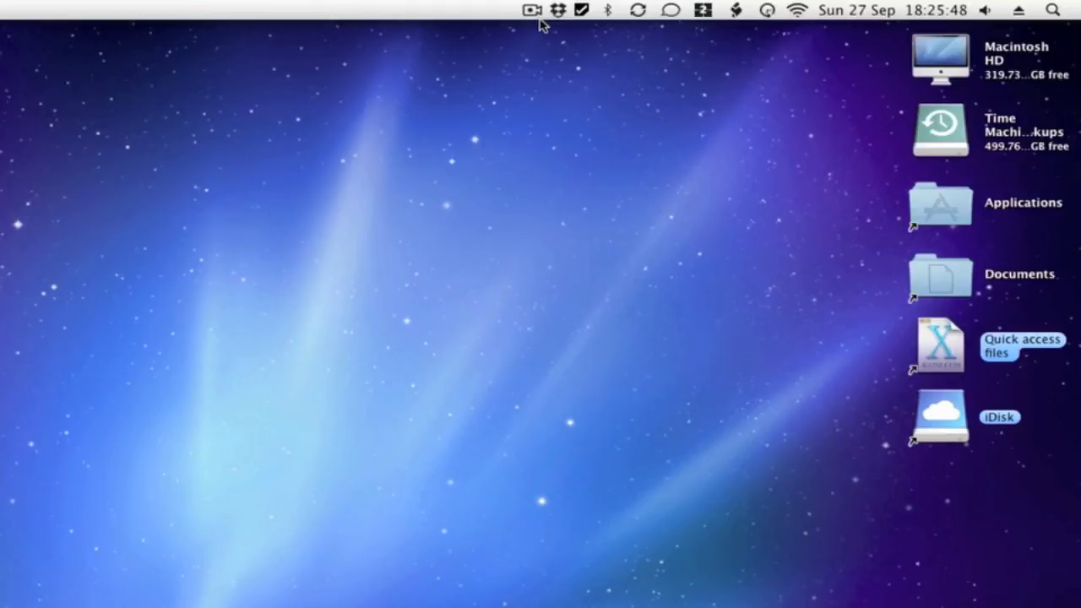